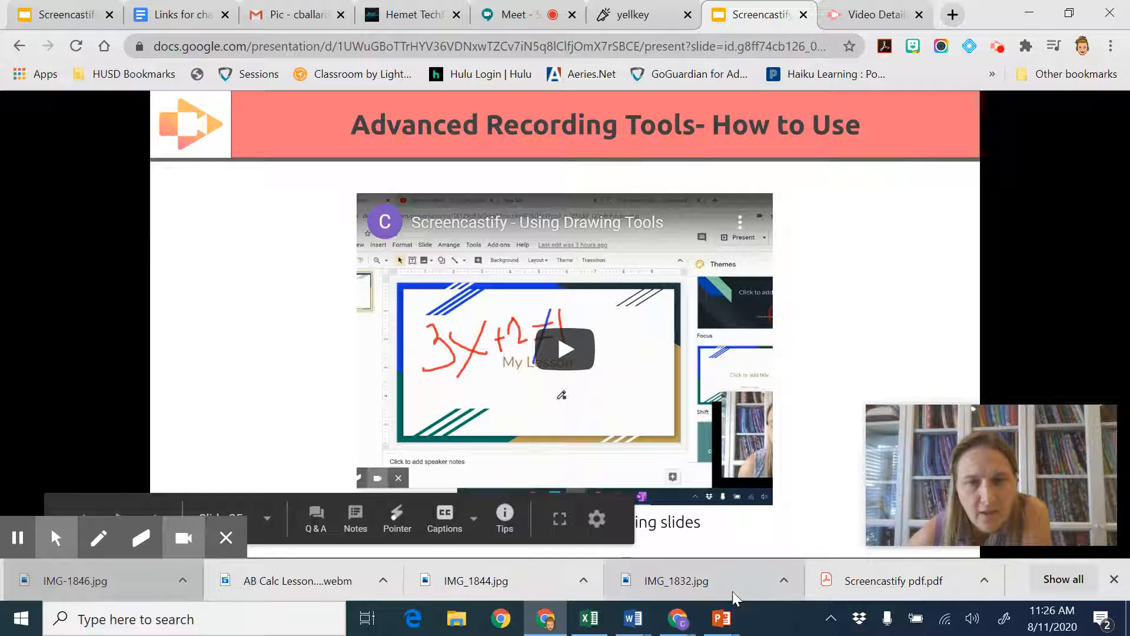
pyautogui.moveTo(18, 537)
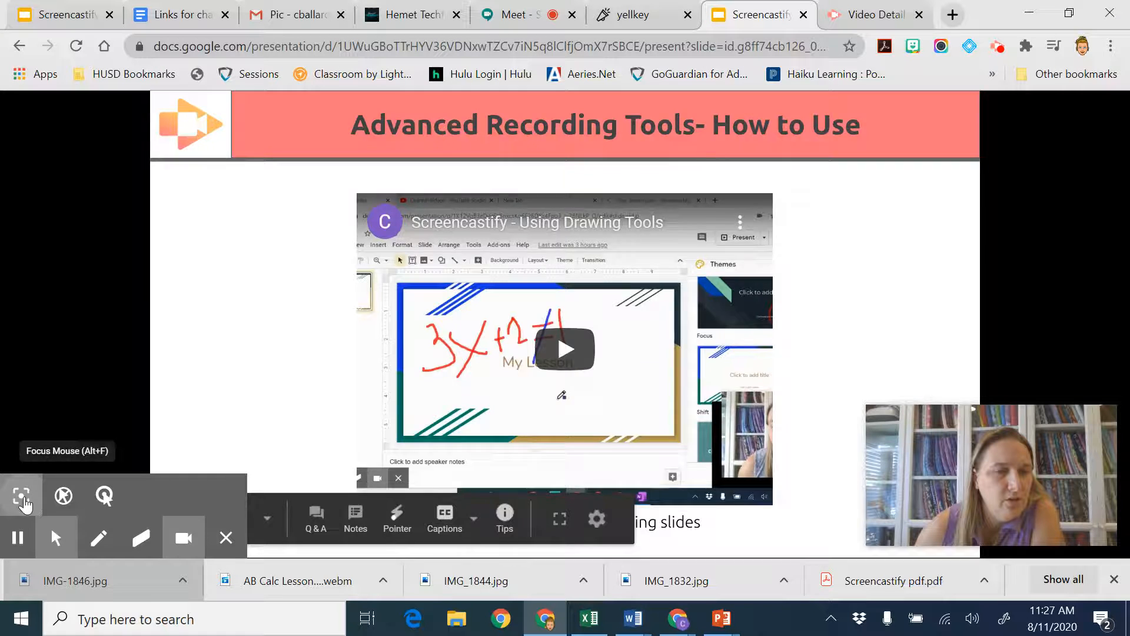
# Step: Turn on the Focus Mouse highlight effect from the cursor options
pyautogui.click(20, 496)
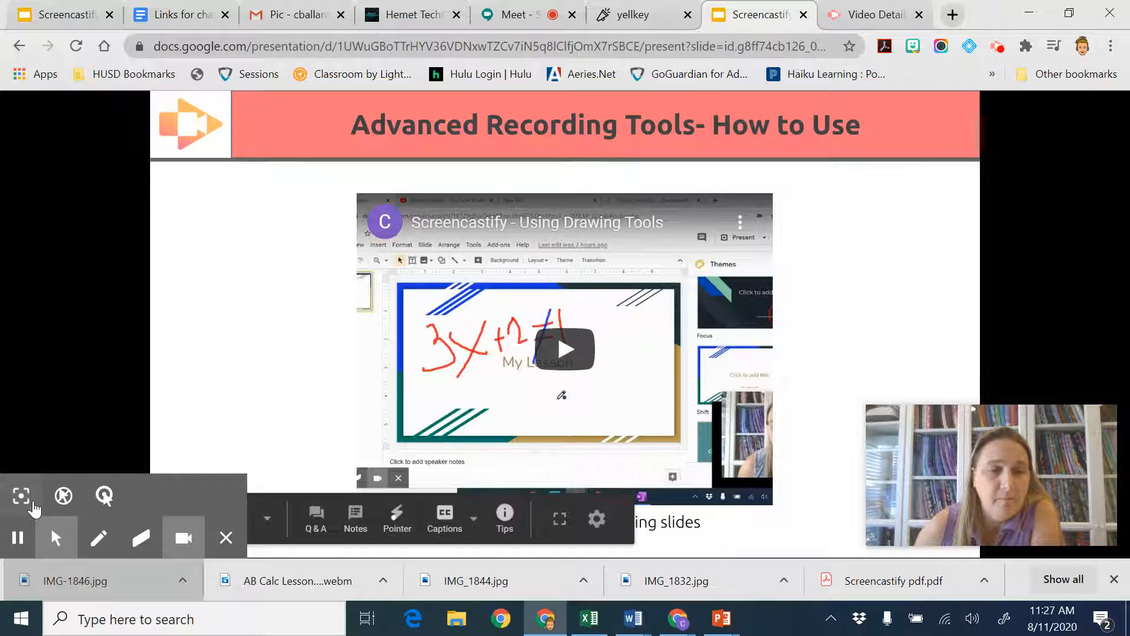
pyautogui.moveTo(63, 495)
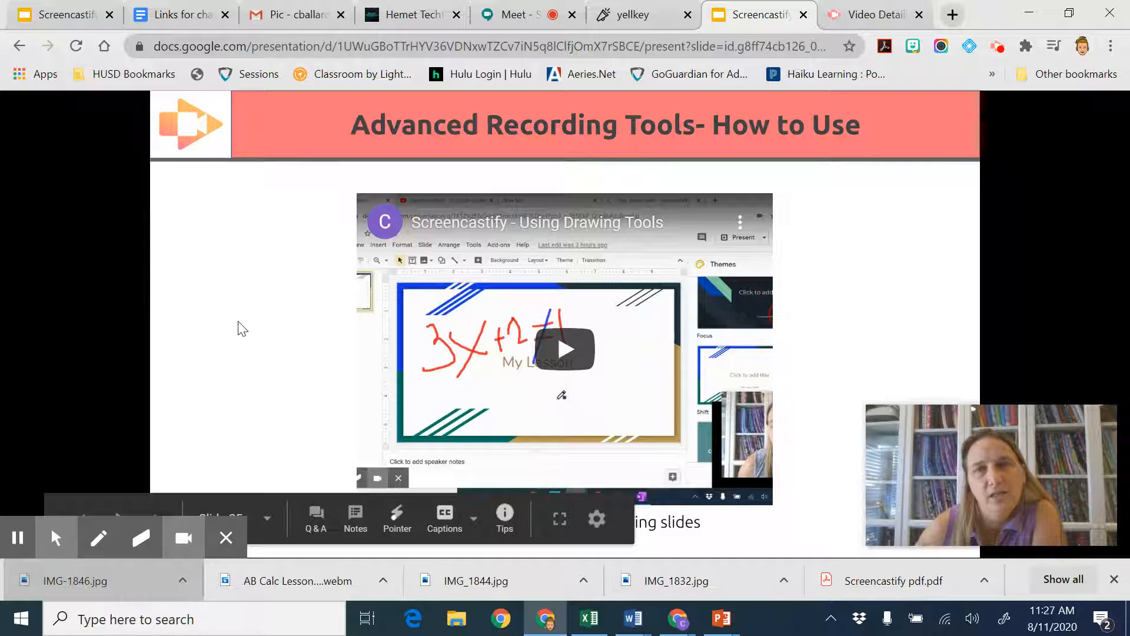
pyautogui.moveTo(363, 128)
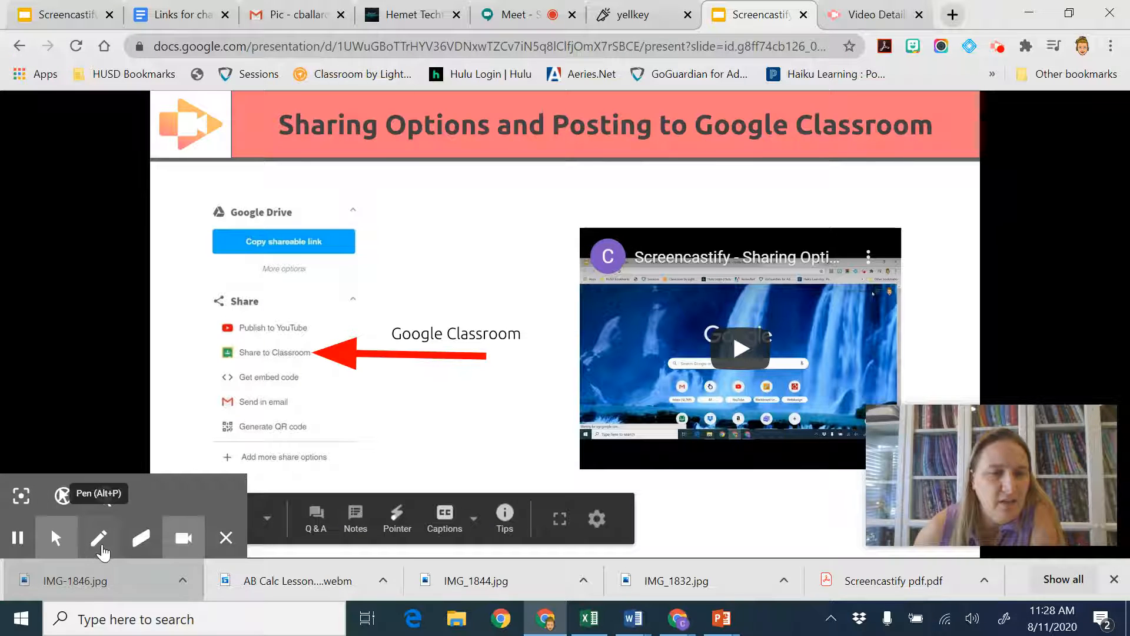
# Step: Select the Pen tool with blue ink to annotate X+7=10, x=3 and circle the video
pyautogui.click(99, 537)
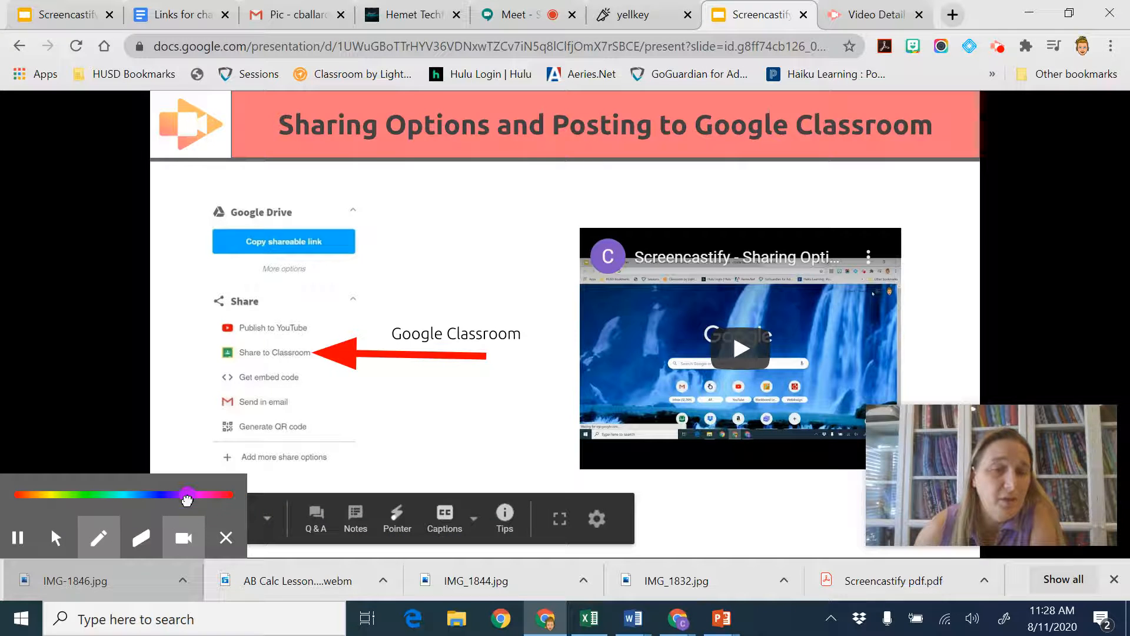
pyautogui.moveTo(186, 495); pyautogui.dragTo(121, 496)
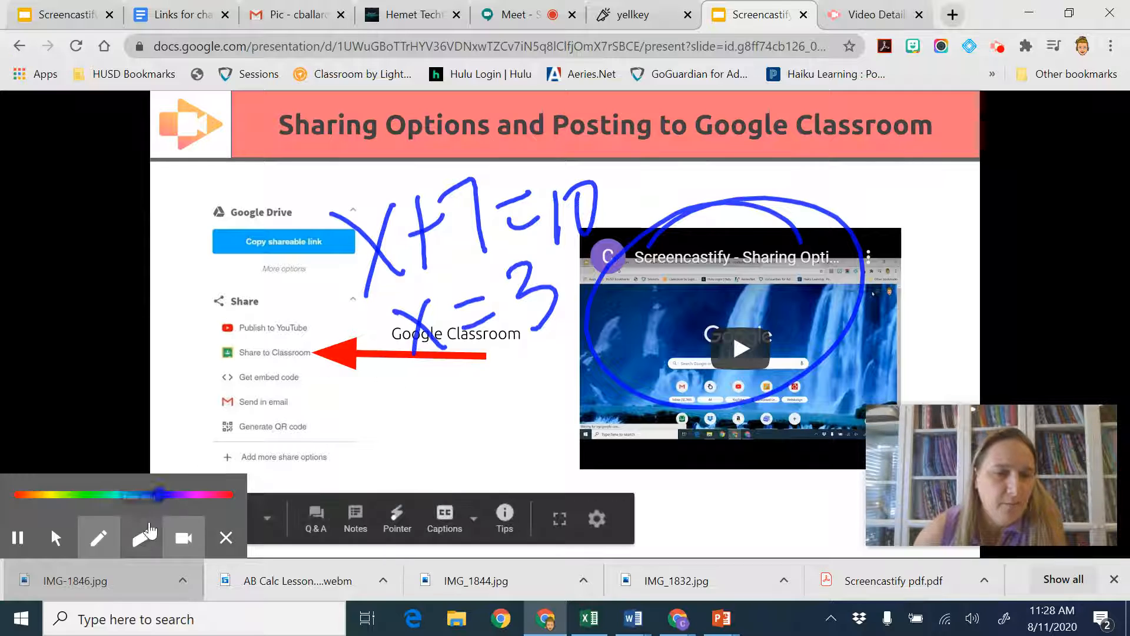
pyautogui.moveTo(142, 537)
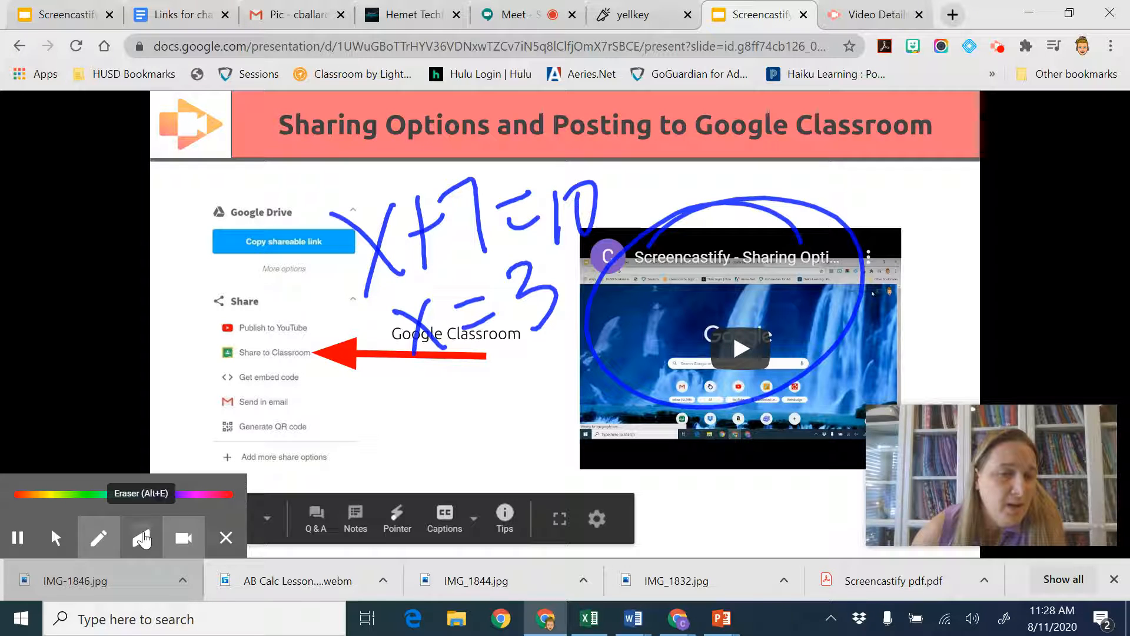
# Step: Erase part of the blue ink, then wipe all drawings off the slide
pyautogui.click(141, 537)
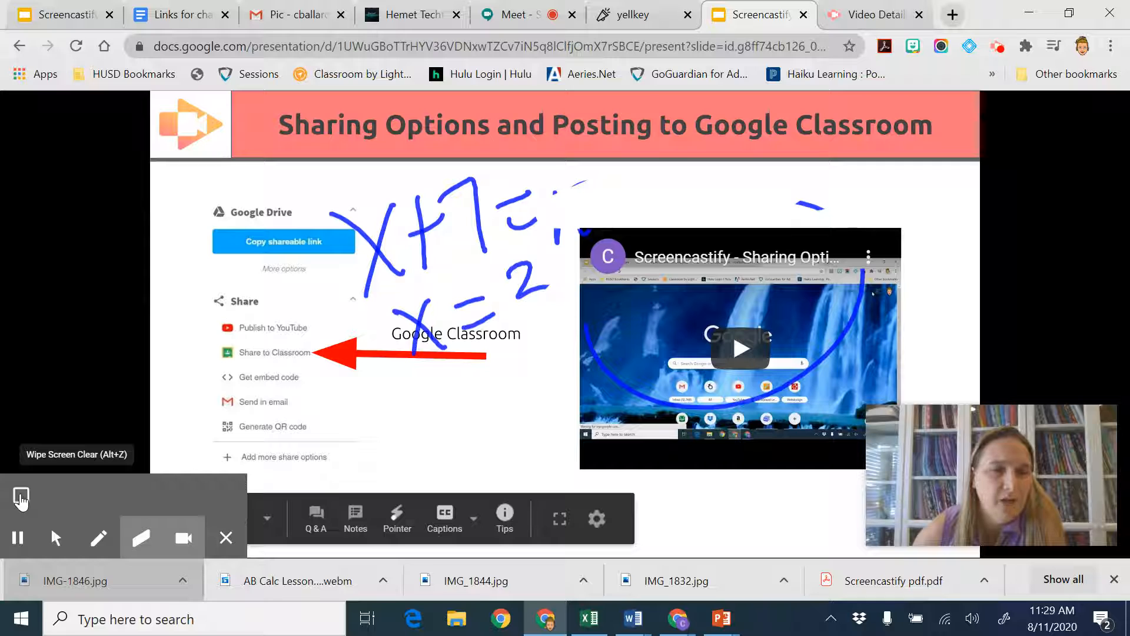
pyautogui.click(20, 495)
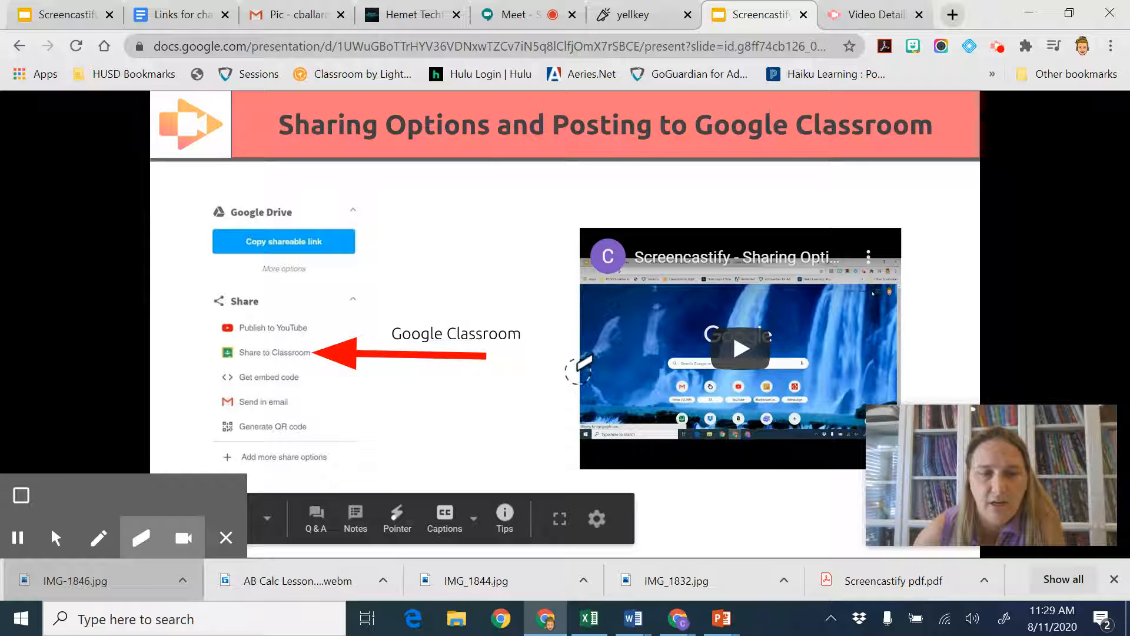
pyautogui.moveTo(184, 539)
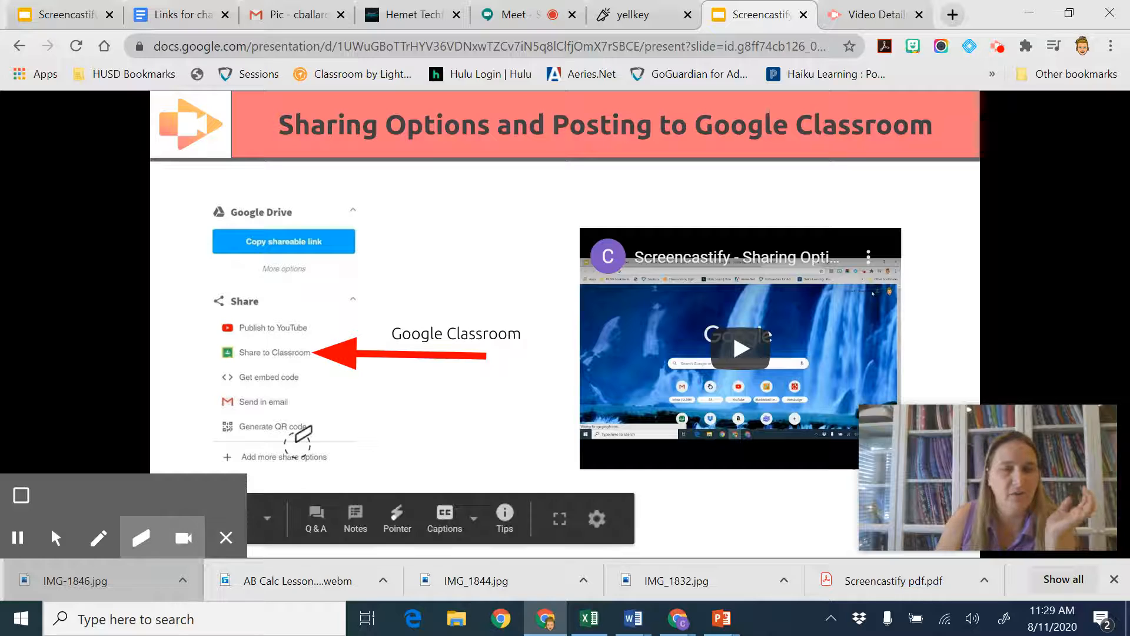
pyautogui.moveTo(186, 538)
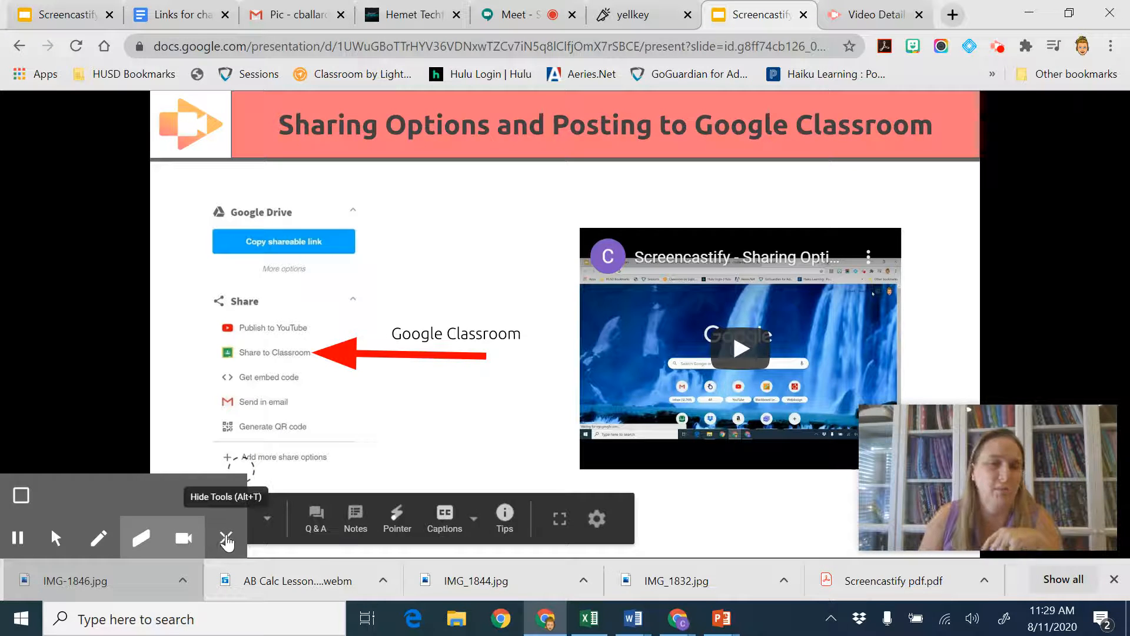
# Step: Hide the Screencastify toolbar with the X (Alt+T) button
pyautogui.click(226, 537)
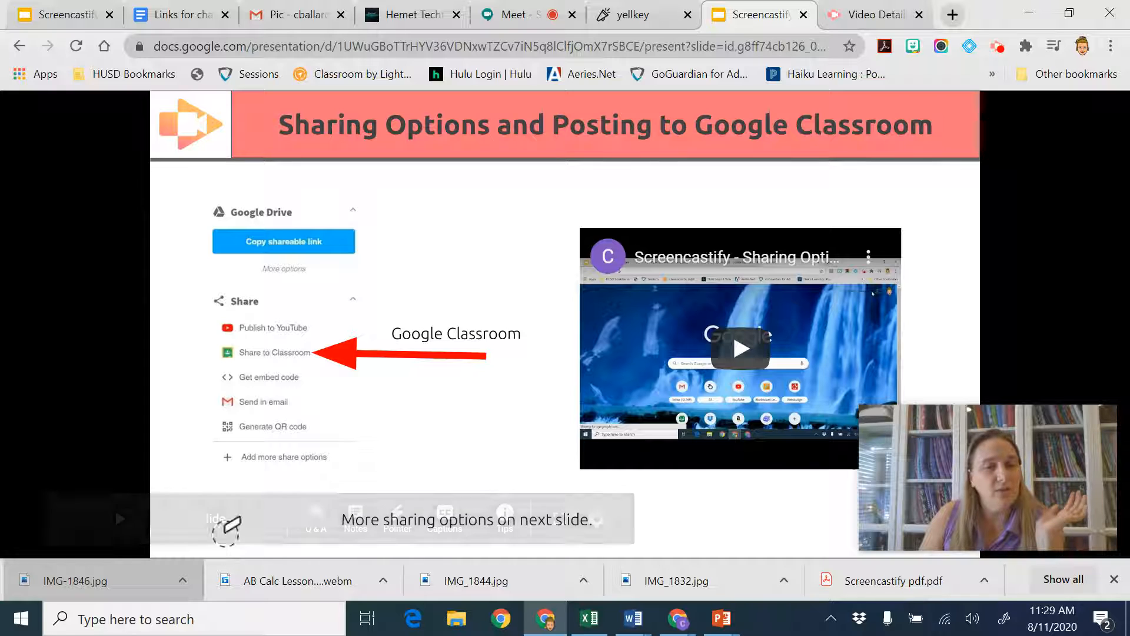